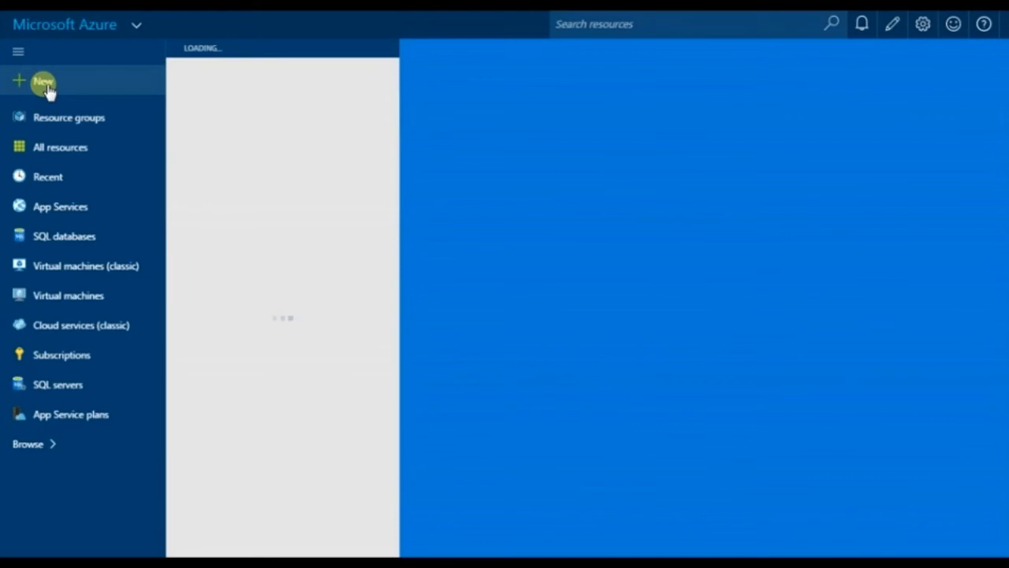
# Step: From New > Data + Storage, scroll the featured apps and start a new Redis Cache
pyautogui.click(42, 82)
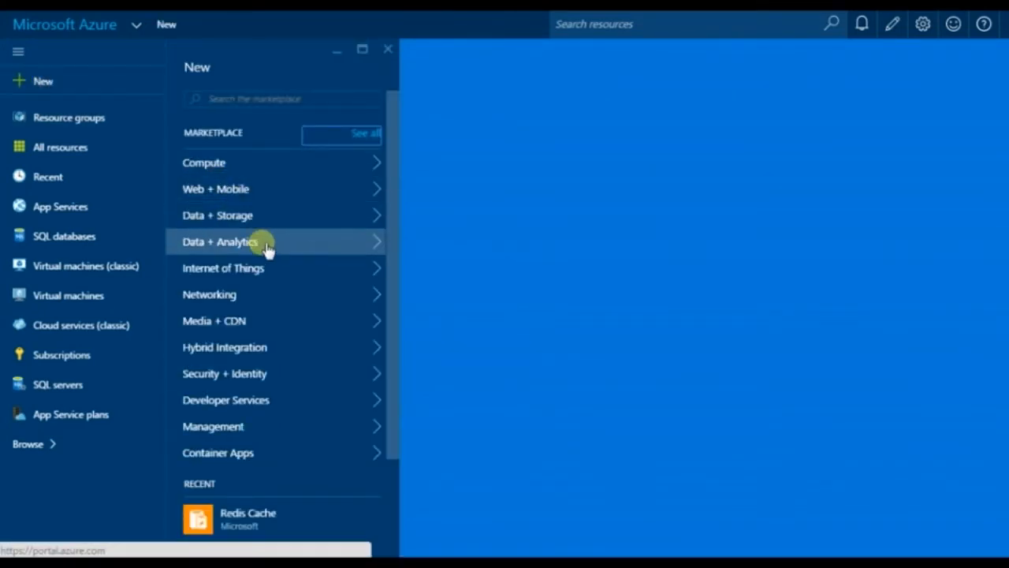
pyautogui.moveTo(218, 214)
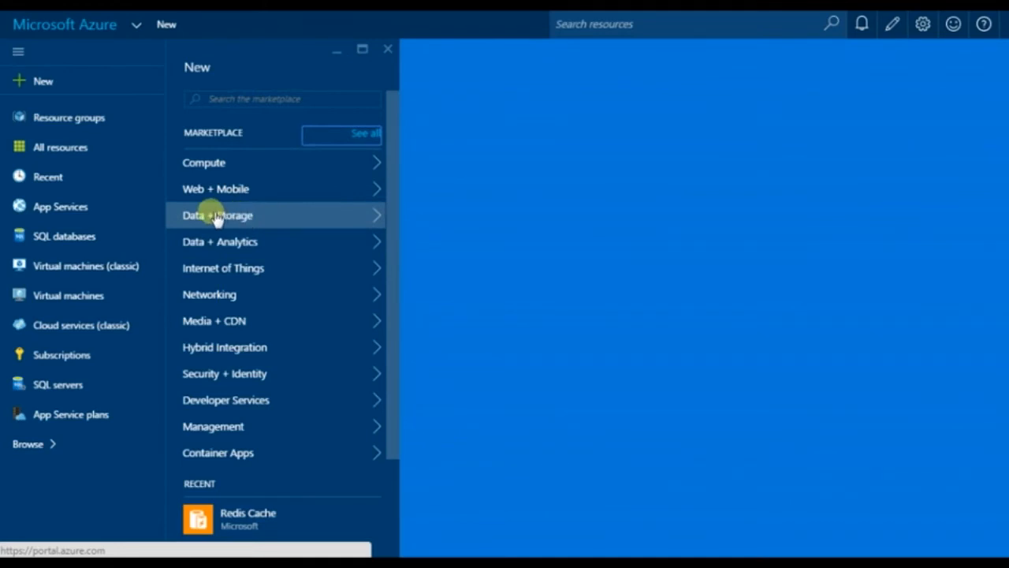
pyautogui.click(218, 214)
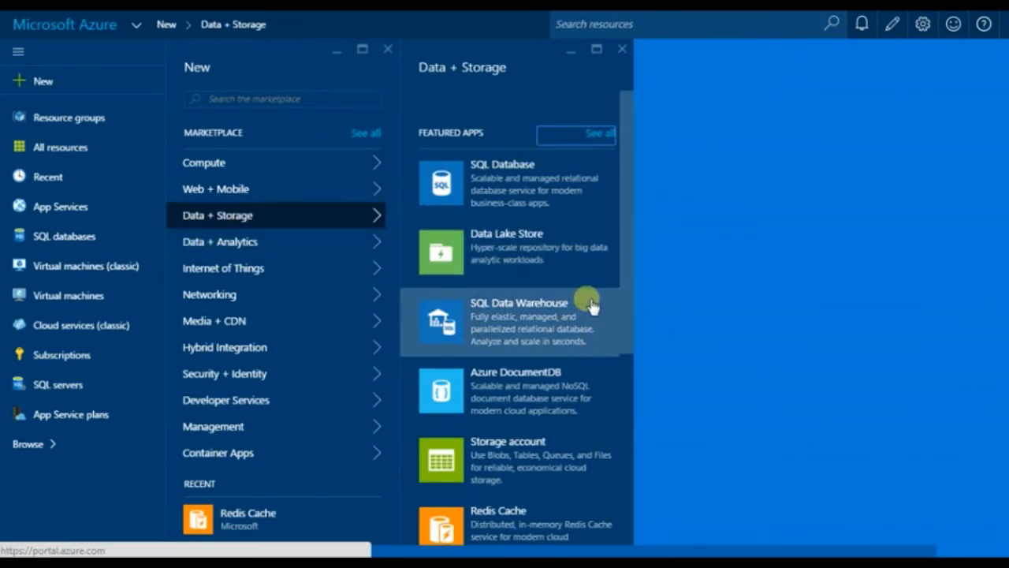
pyautogui.scroll(-3)
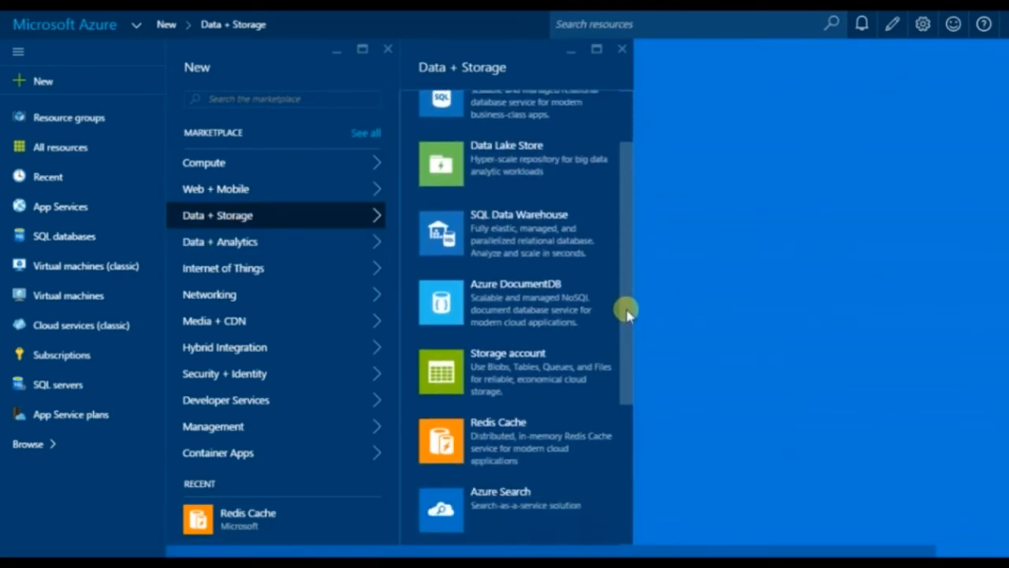
pyautogui.scroll(-3)
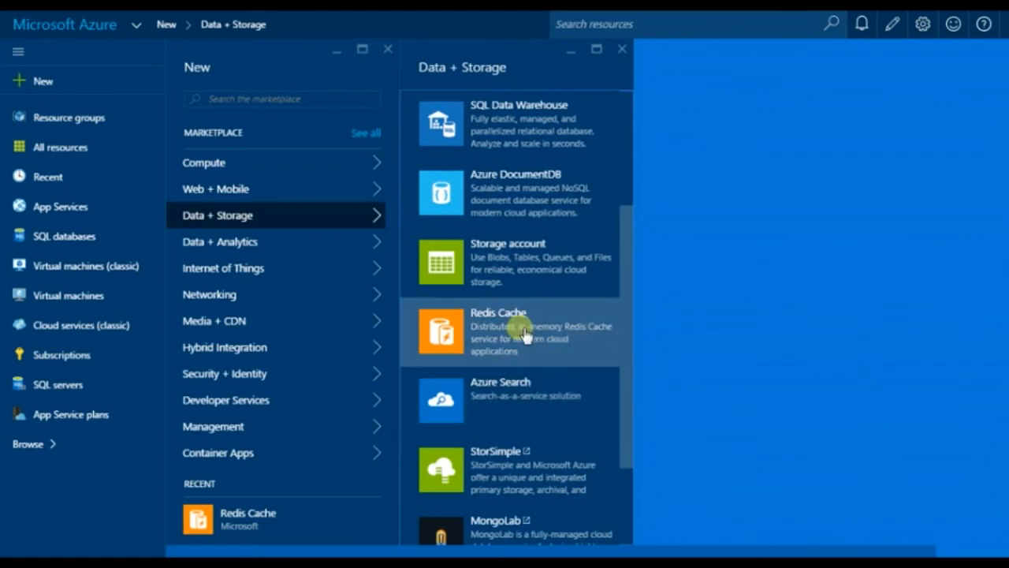
pyautogui.click(520, 331)
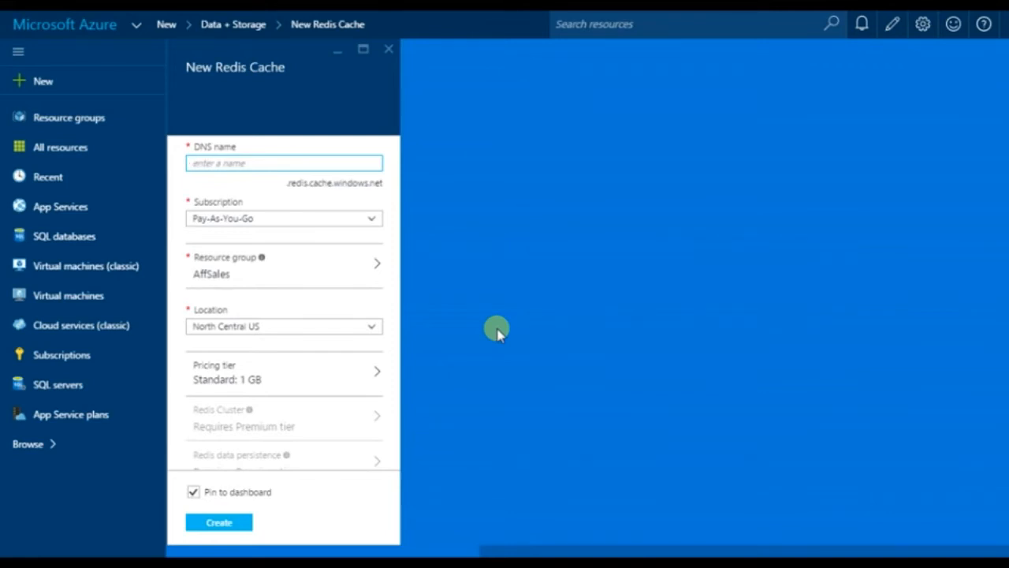
# Step: Enter DNS name YourDNSName and choose West US as the cache location
pyautogui.write('YourDNSName')
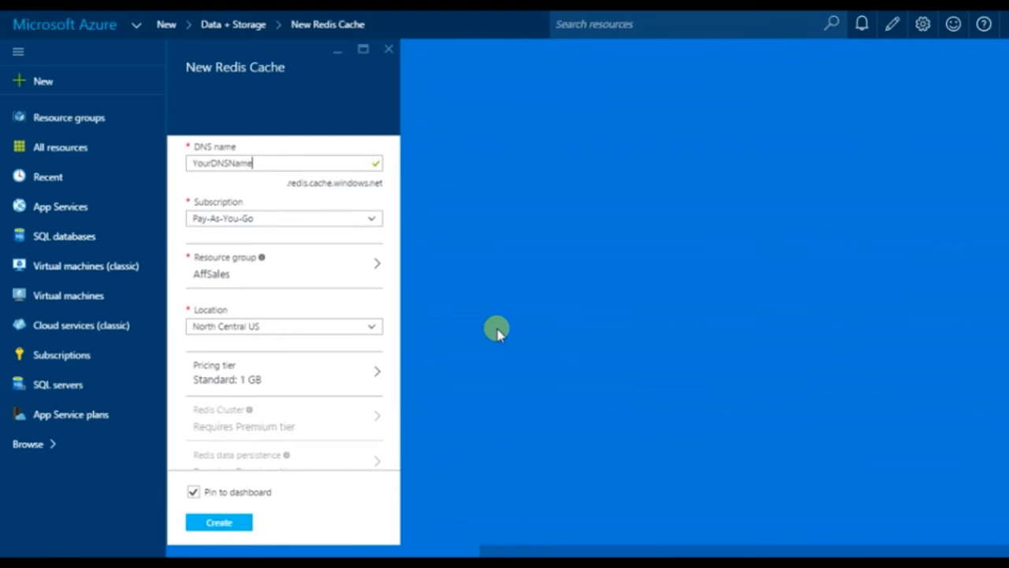
pyautogui.moveTo(292, 237)
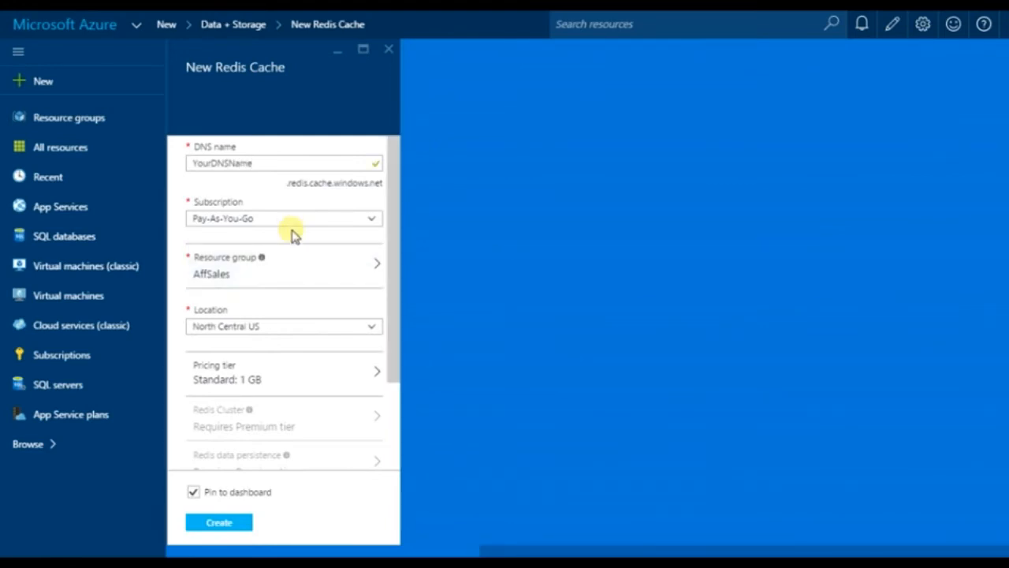
pyautogui.moveTo(303, 331)
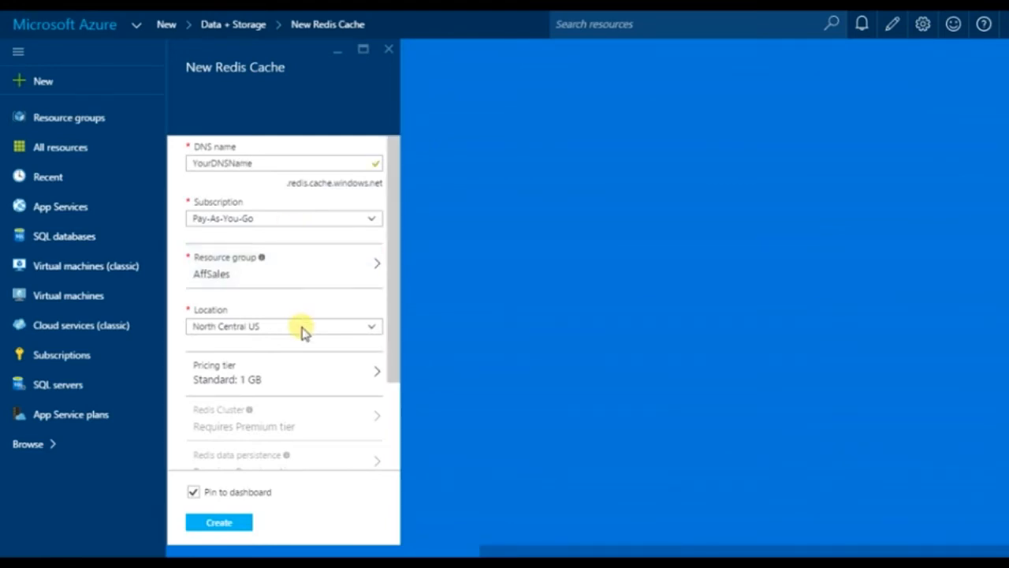
pyautogui.click(283, 325)
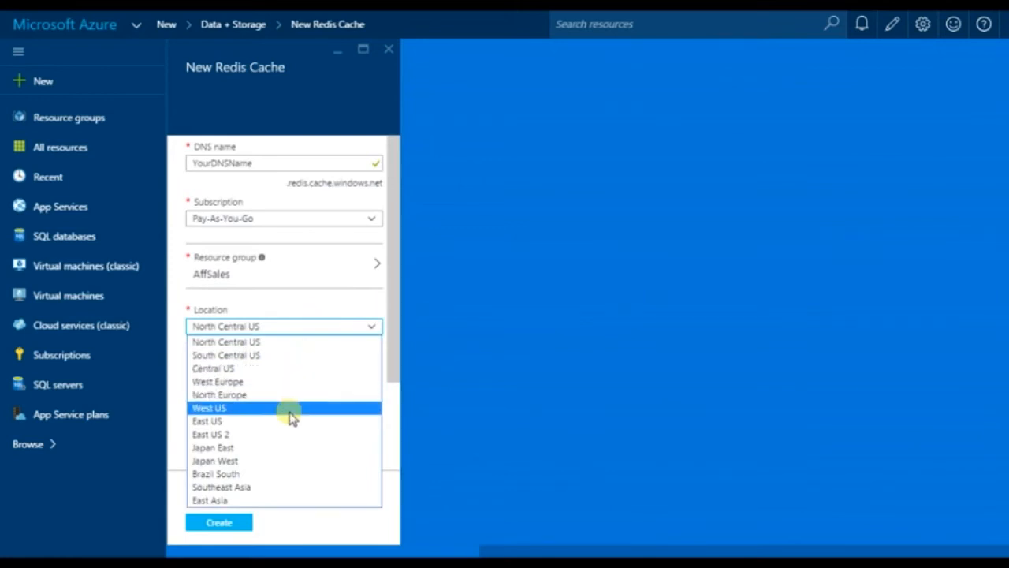
pyautogui.click(208, 407)
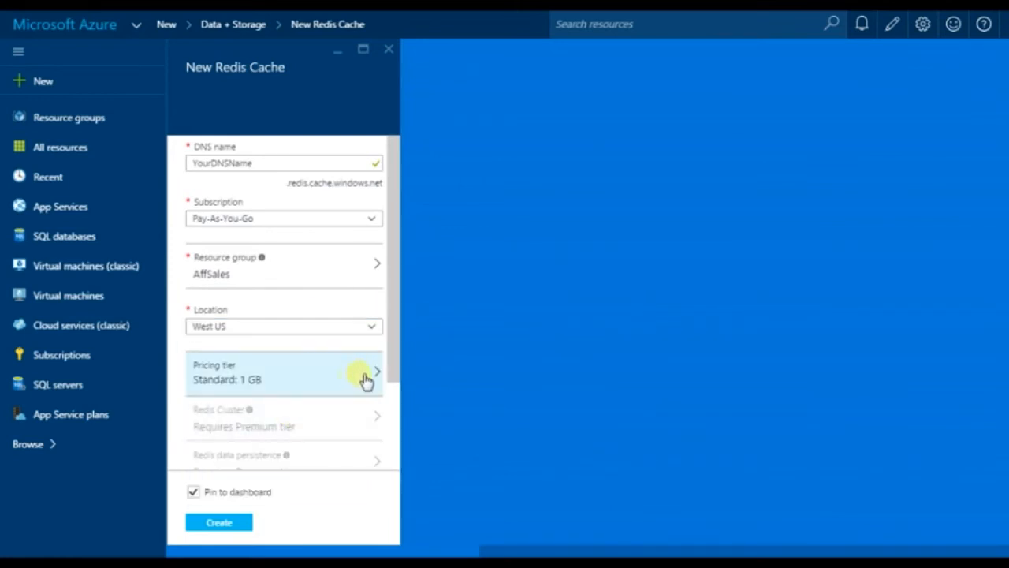
pyautogui.click(284, 372)
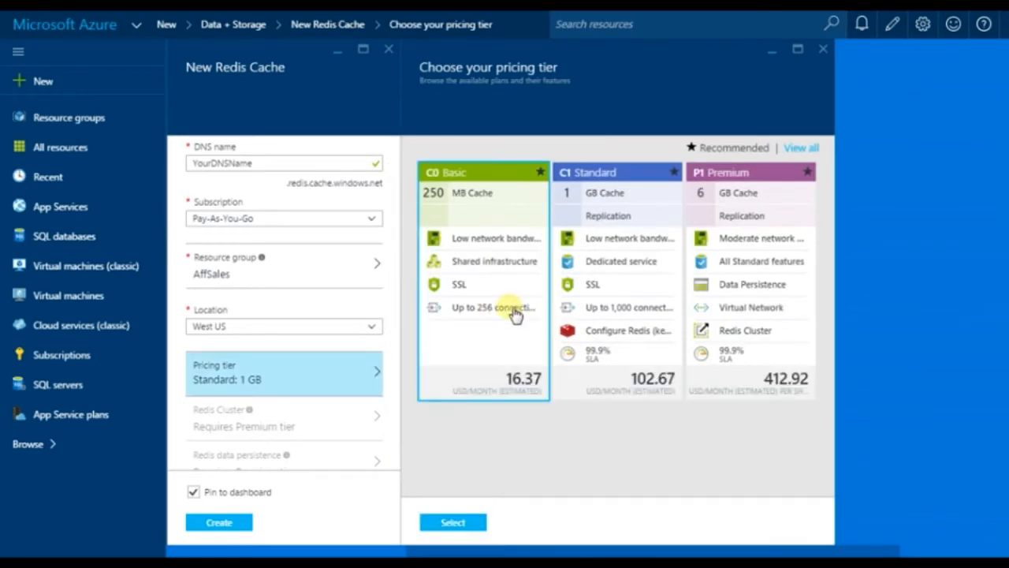
pyautogui.moveTo(486, 183)
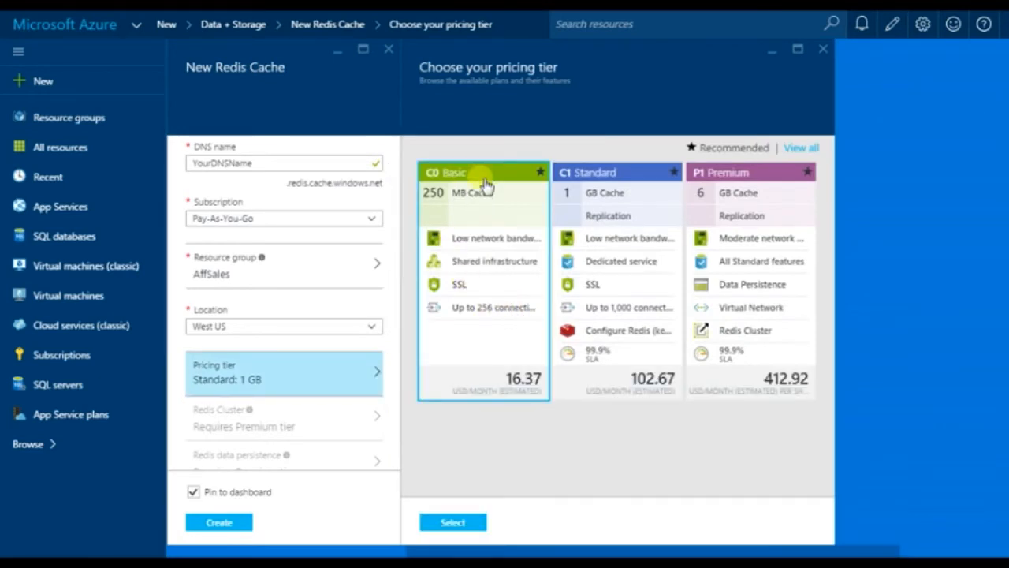
pyautogui.moveTo(796, 158)
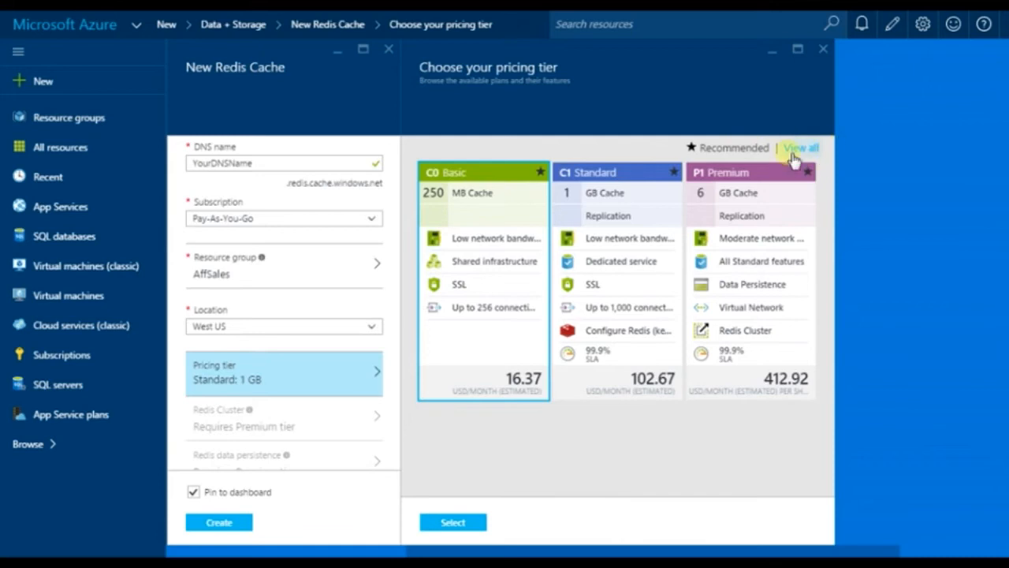
pyautogui.moveTo(454, 521)
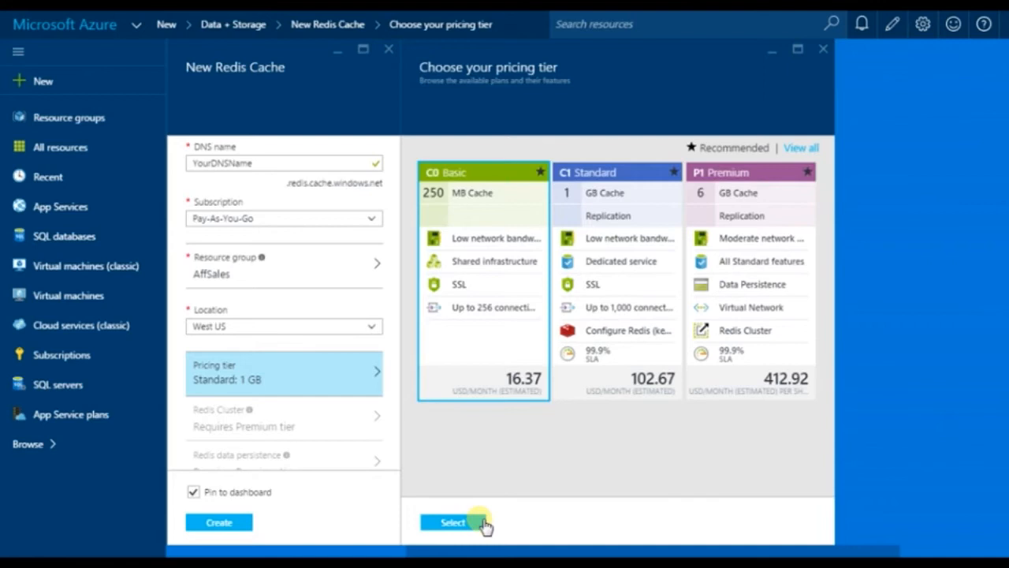
# Step: Select the C0 Basic 250 MB pricing tier for the cache
pyautogui.click(451, 522)
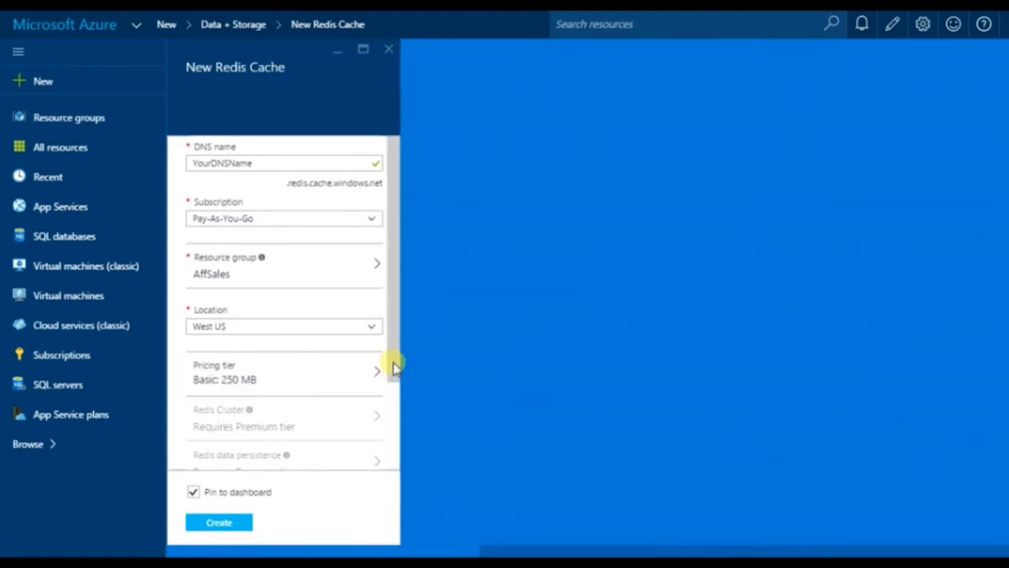
# Step: Submit the Redis Cache for creation, leaving Pin to dashboard checked
pyautogui.scroll(-3)
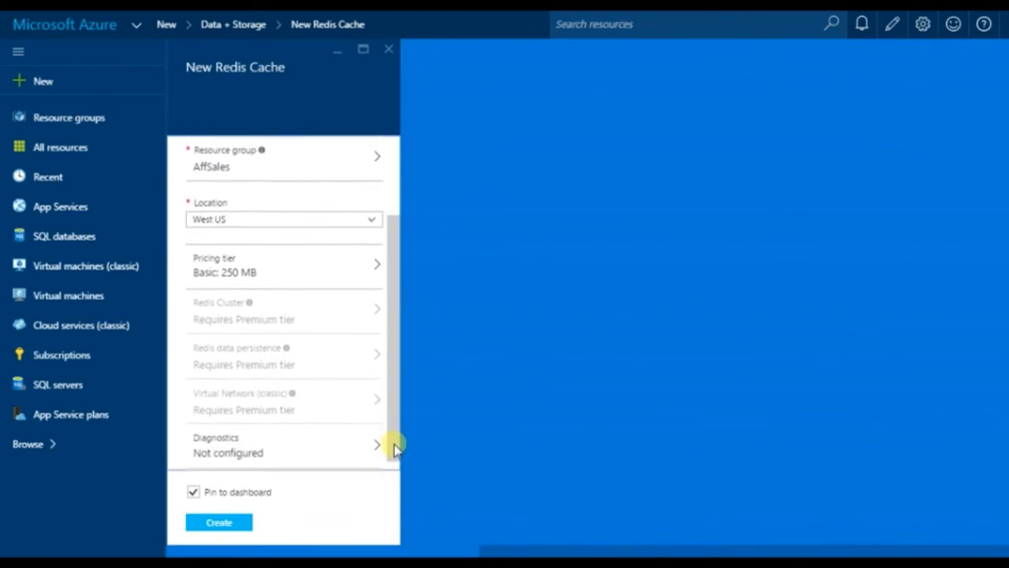
pyautogui.scroll(-3)
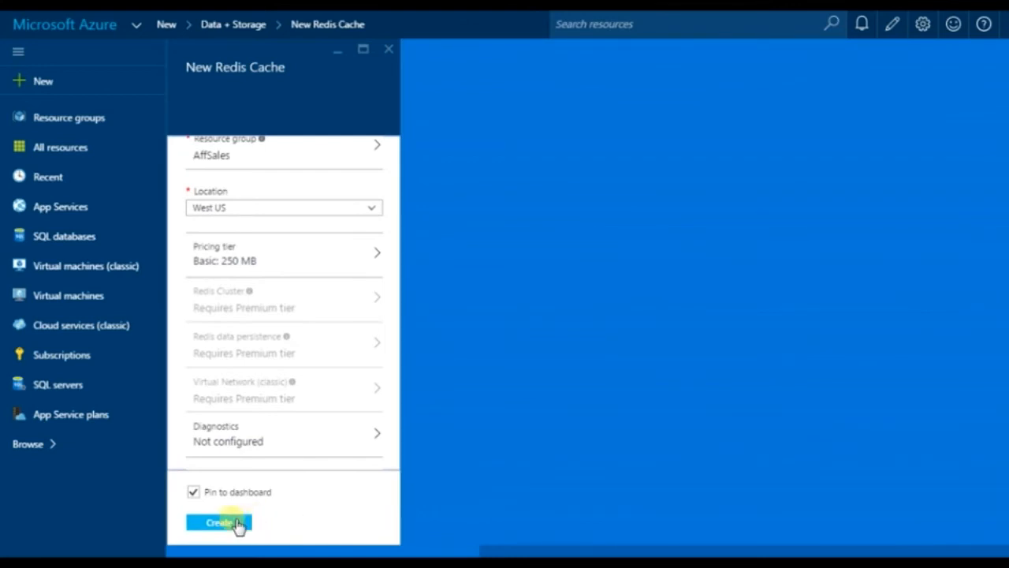
pyautogui.click(219, 522)
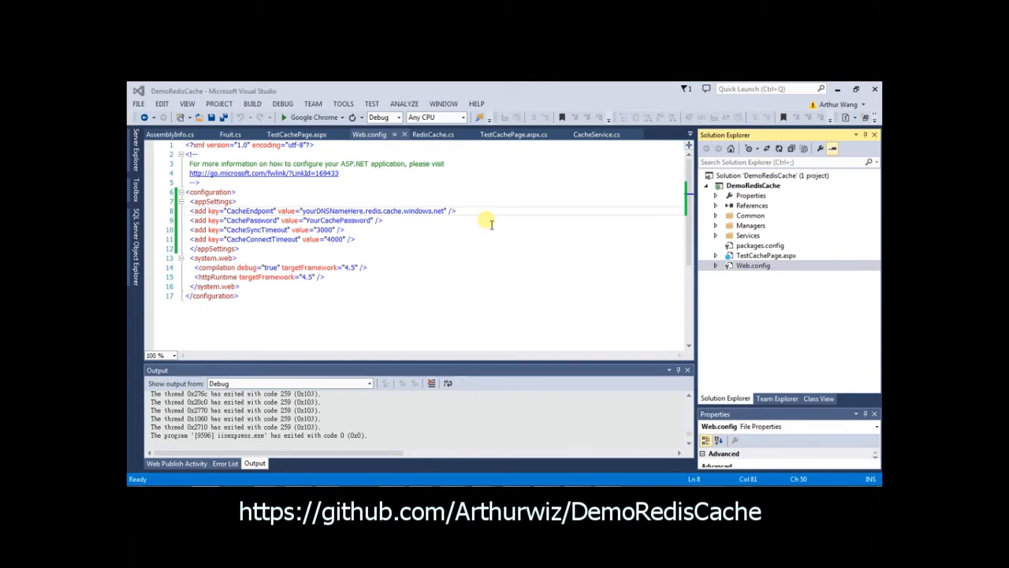
pyautogui.moveTo(526, 148)
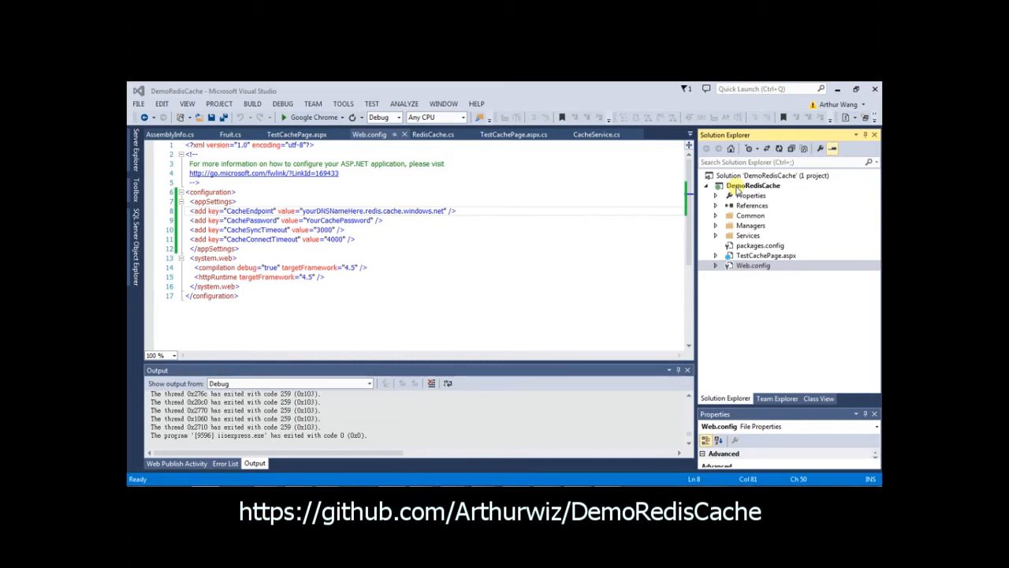
# Step: Bring up the context actions for the DemoRedisCache project in Solution Explorer
pyautogui.rightClick(751, 184)
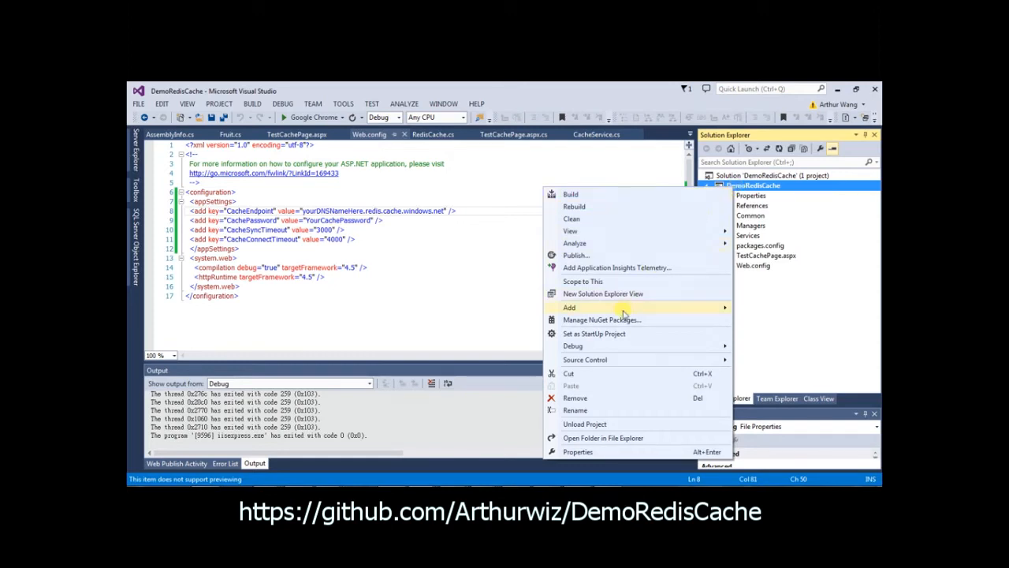
pyautogui.moveTo(602, 318)
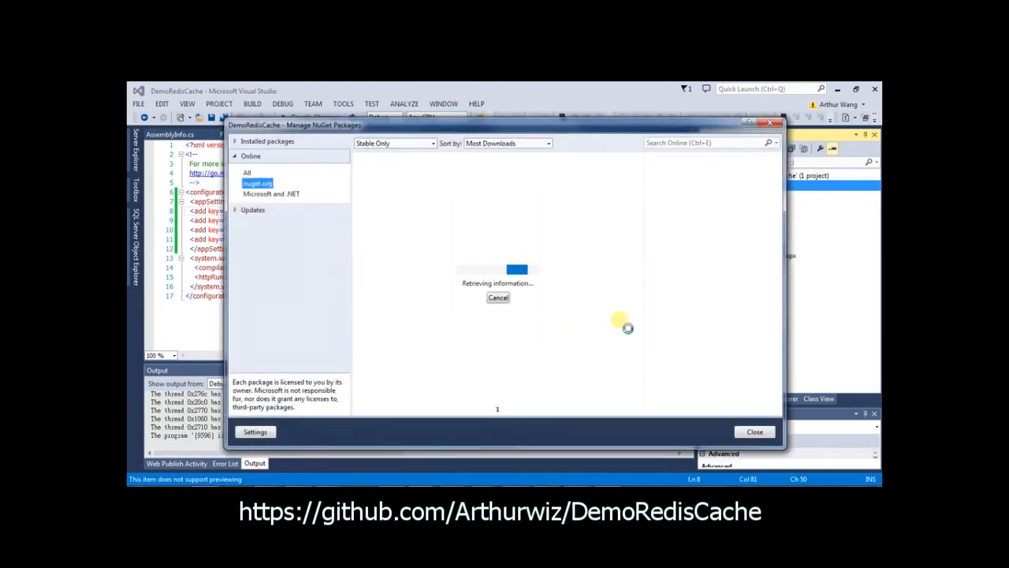
pyautogui.moveTo(268, 158)
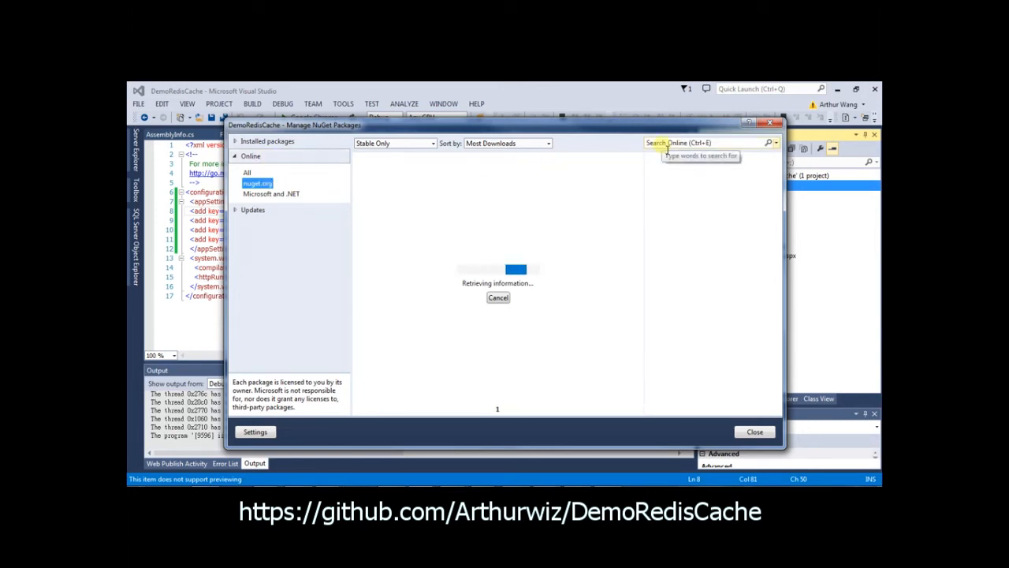
# Step: Search Online for StackExchange.Redis, install it in DemoRedisCache and close NuGet
pyautogui.click(706, 142)
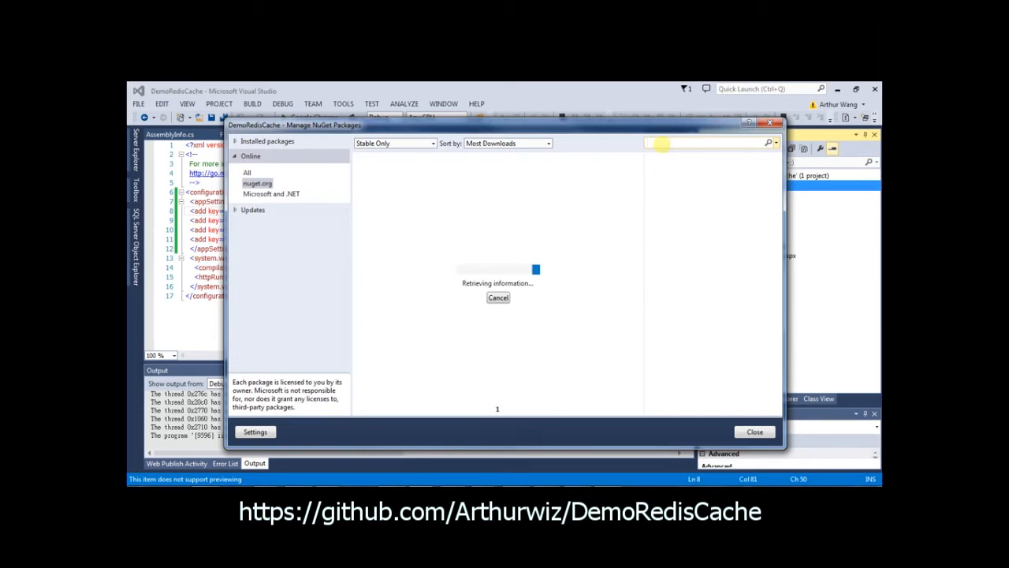
pyautogui.write('StackExchange.Redis')
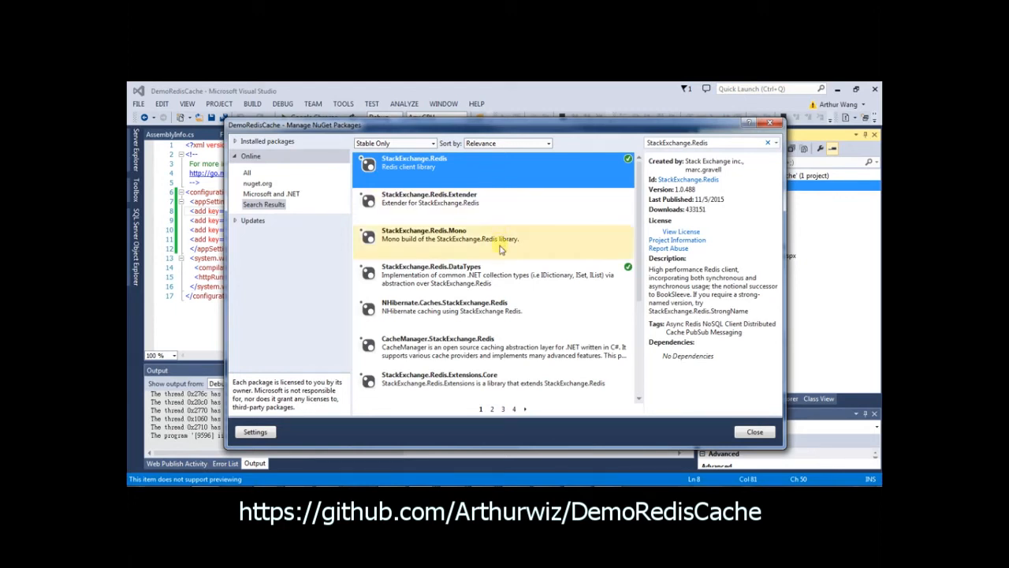
pyautogui.moveTo(507, 274)
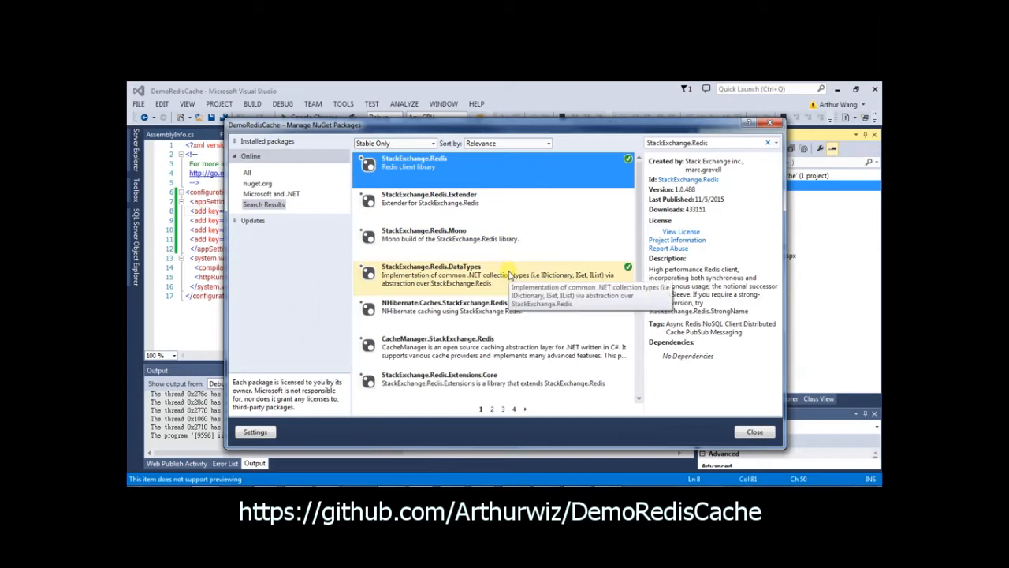
pyautogui.moveTo(751, 400)
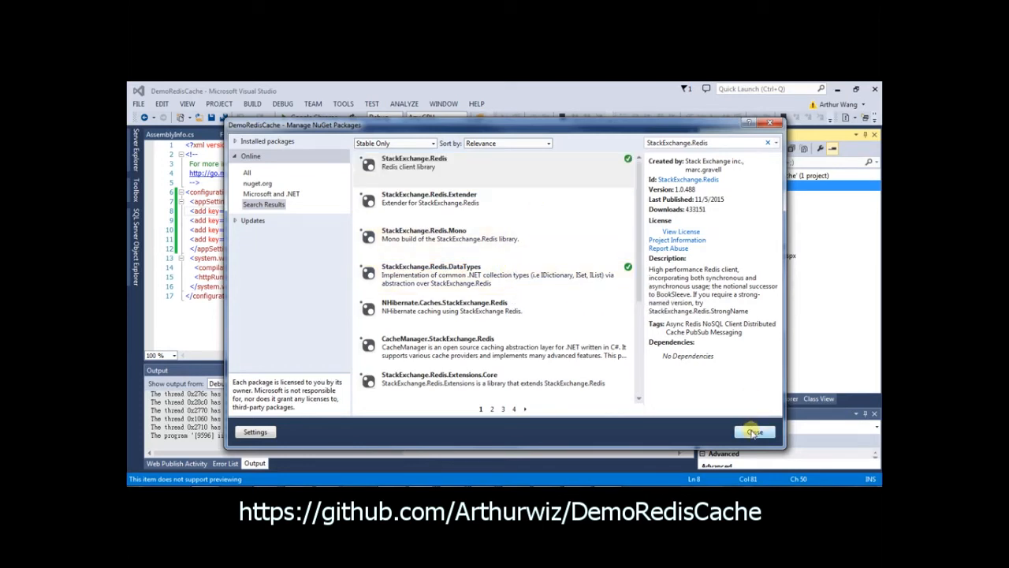
pyautogui.click(753, 432)
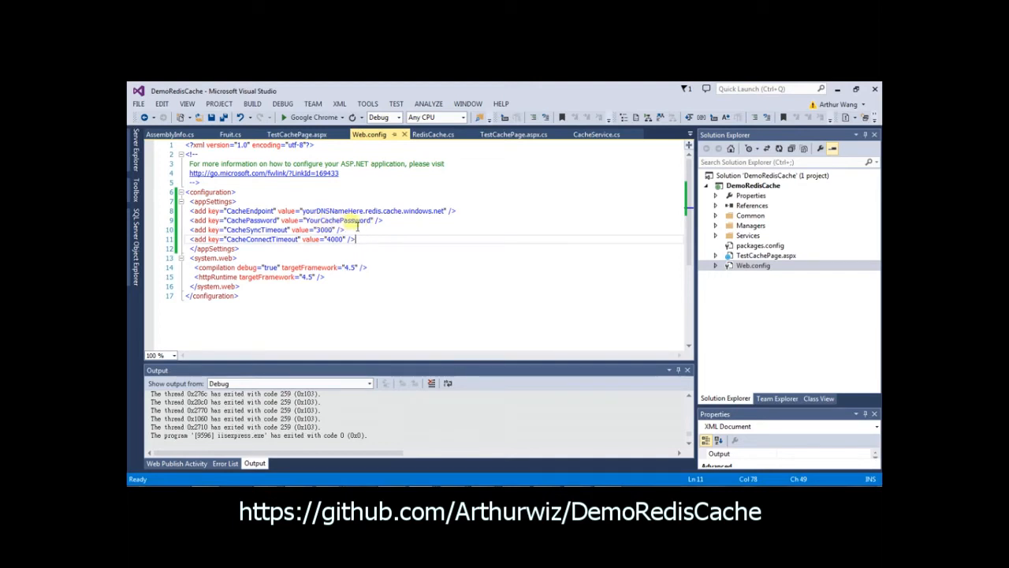
pyautogui.moveTo(646, 235)
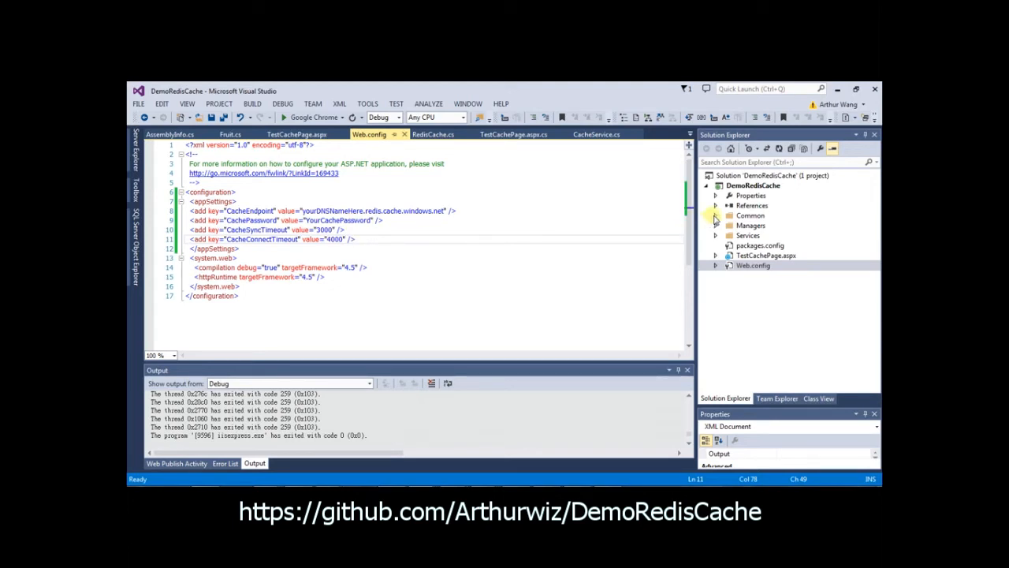
# Step: Expand the Common folder and open Fruit.cs with its FruitID, FruitName and Color properties
pyautogui.click(716, 214)
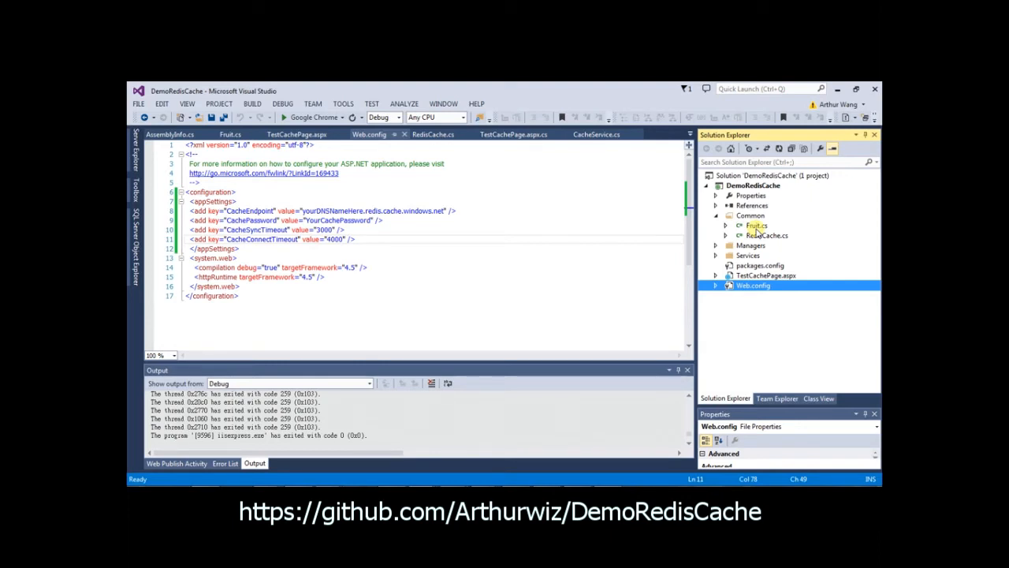
pyautogui.doubleClick(756, 226)
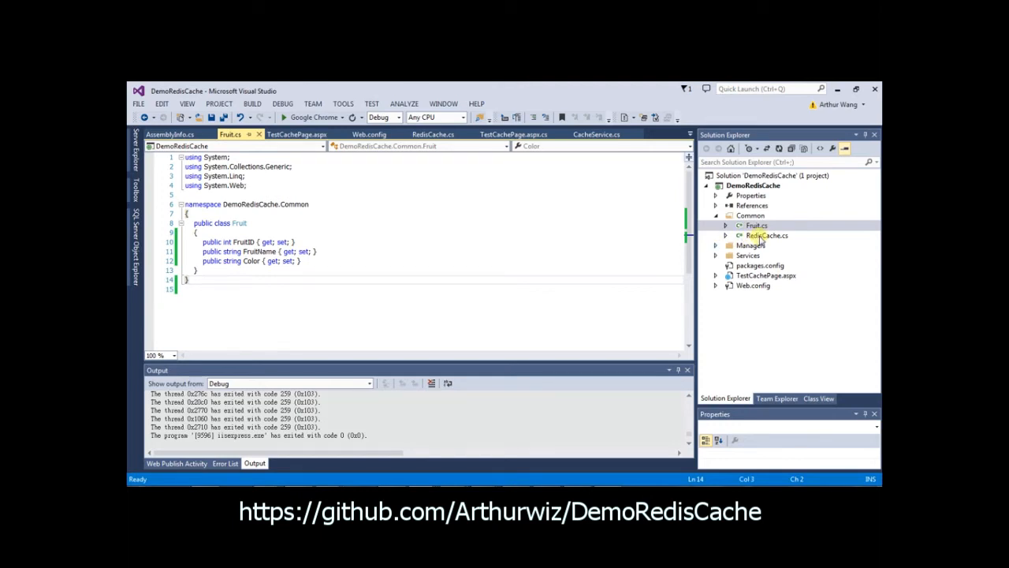
# Step: Open RedisCache.cs and review its connection setup down to the IsAlive method
pyautogui.doubleClick(766, 235)
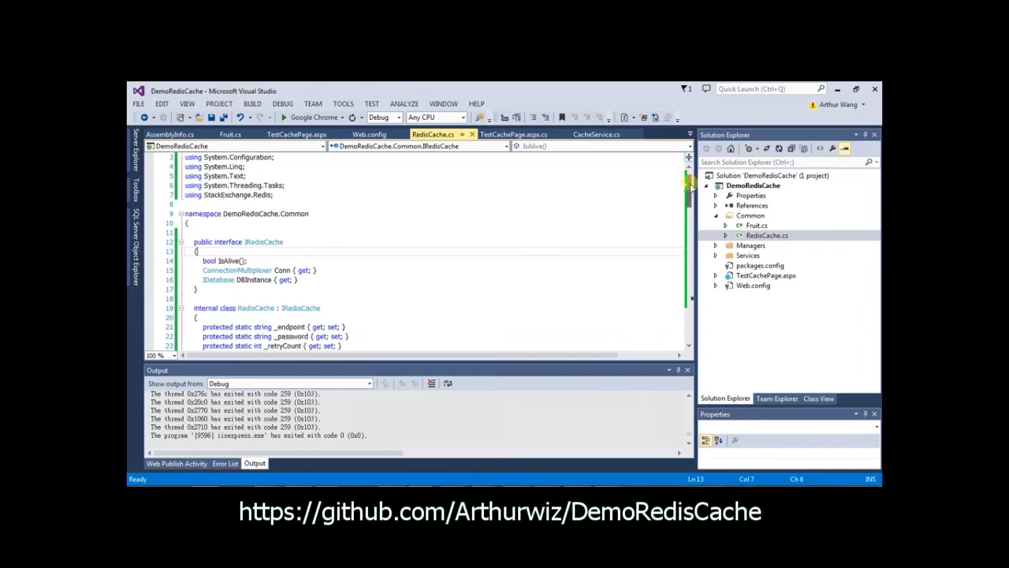
pyautogui.scroll(-3)
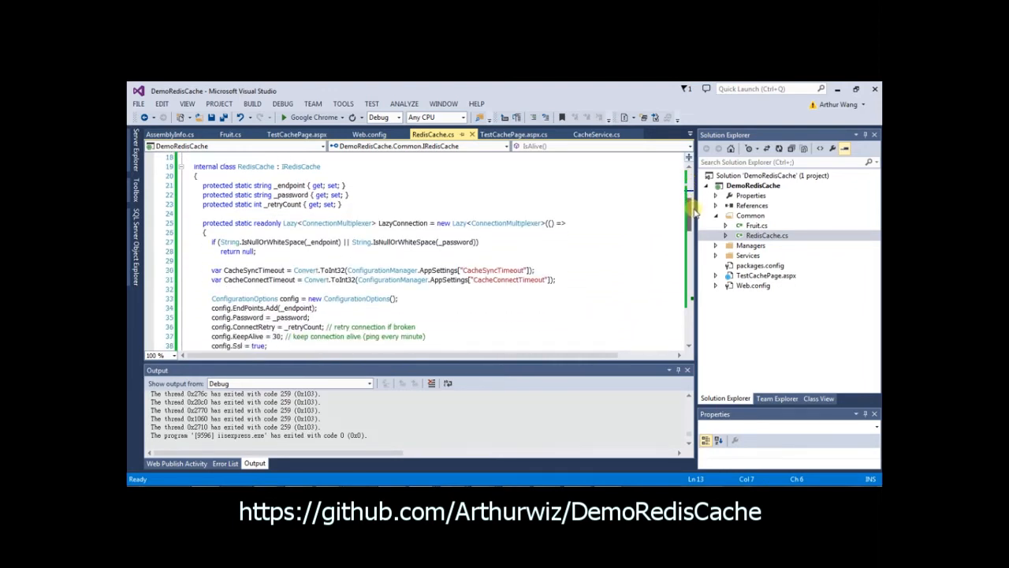
pyautogui.scroll(-3)
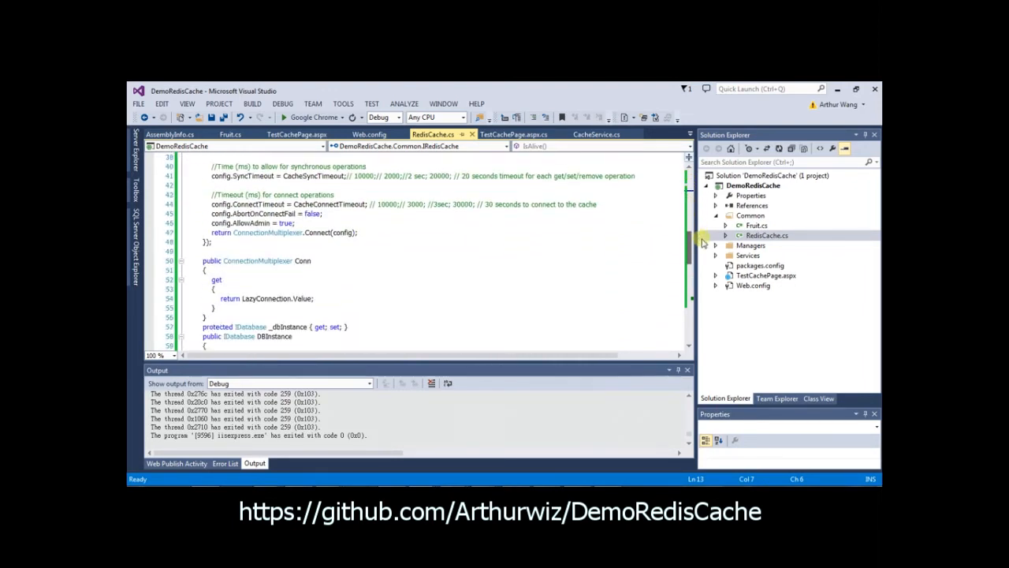
pyautogui.scroll(-3)
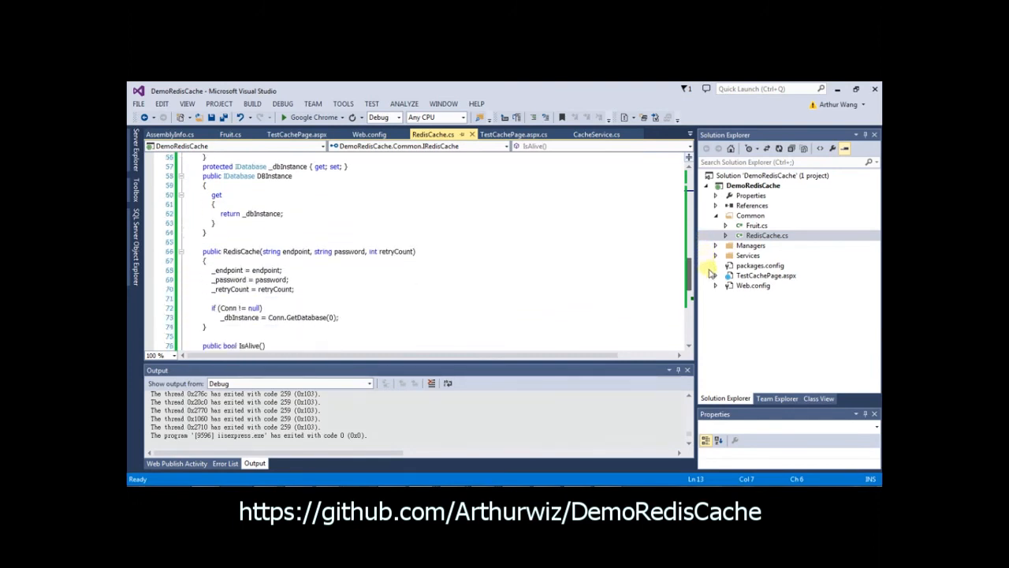
pyautogui.scroll(-3)
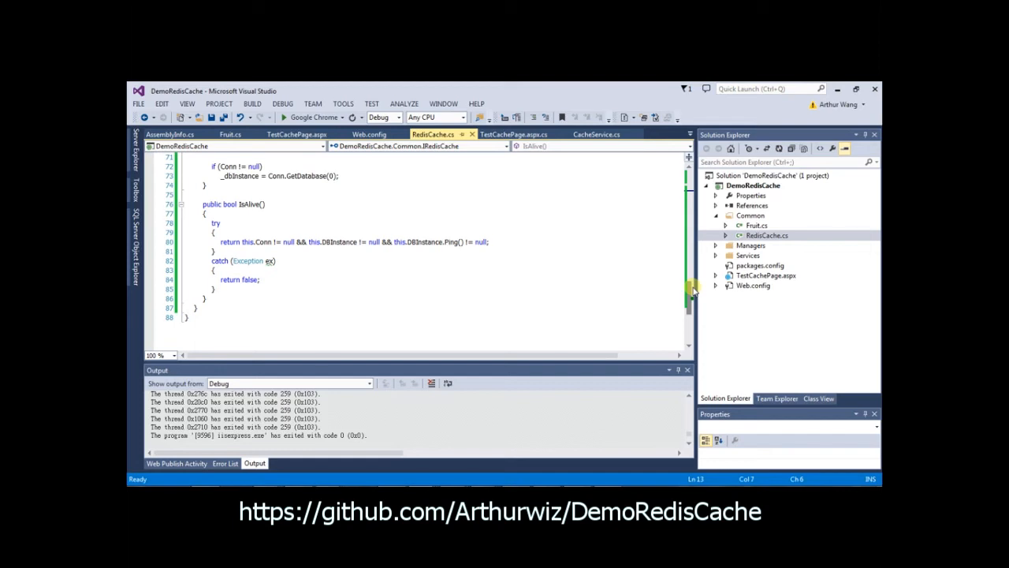
# Step: Expand Managers and review CacheManager's GetFruitListFromCache, DeleteFruitList and cache operations
pyautogui.click(766, 235)
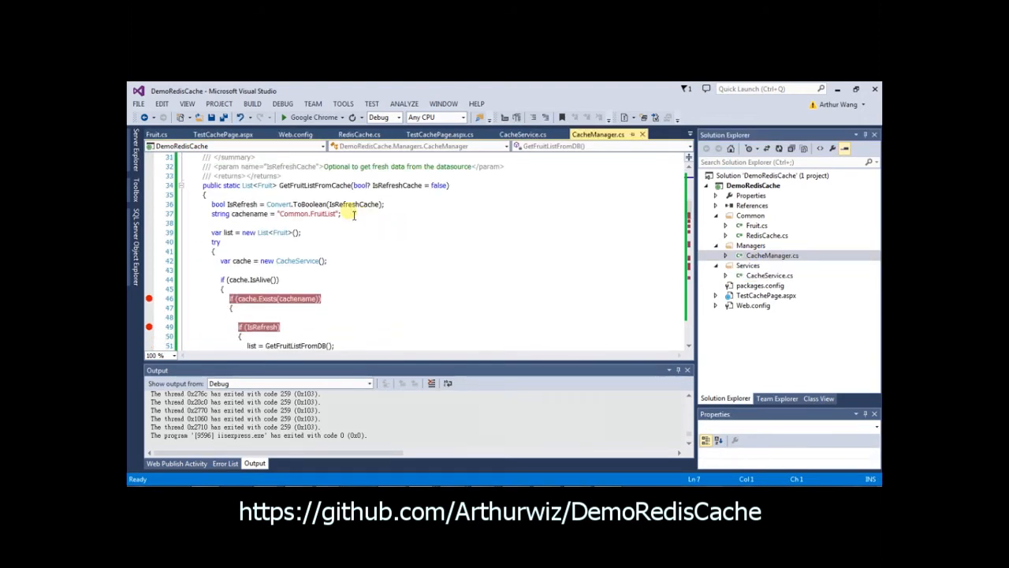
pyautogui.moveTo(448, 239)
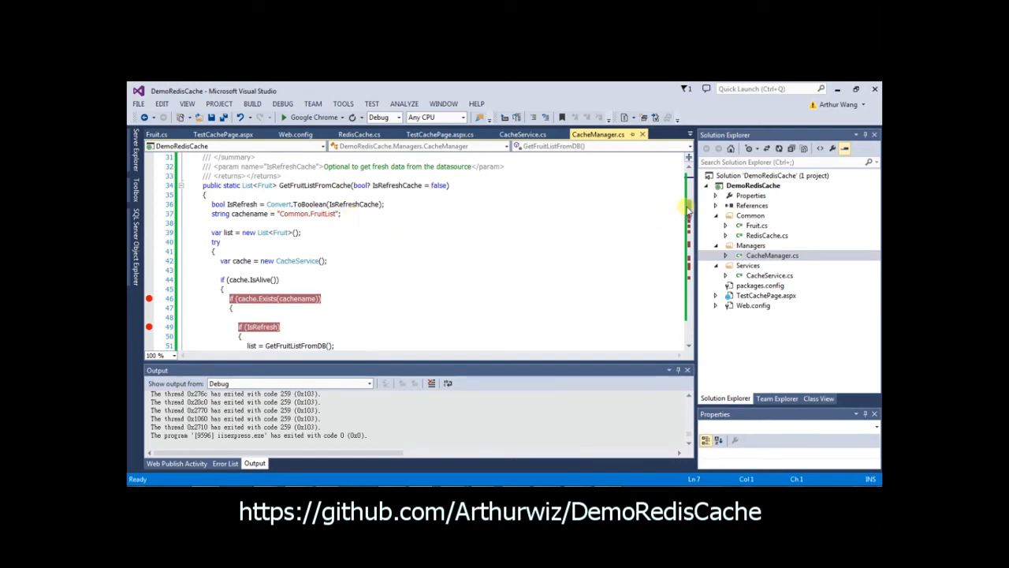
pyautogui.scroll(-3)
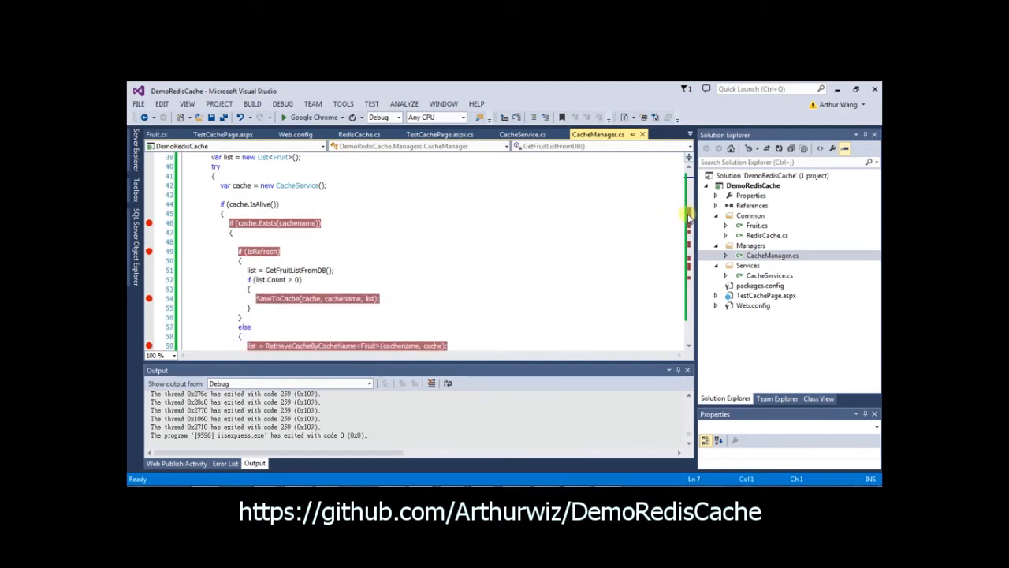
pyautogui.scroll(-3)
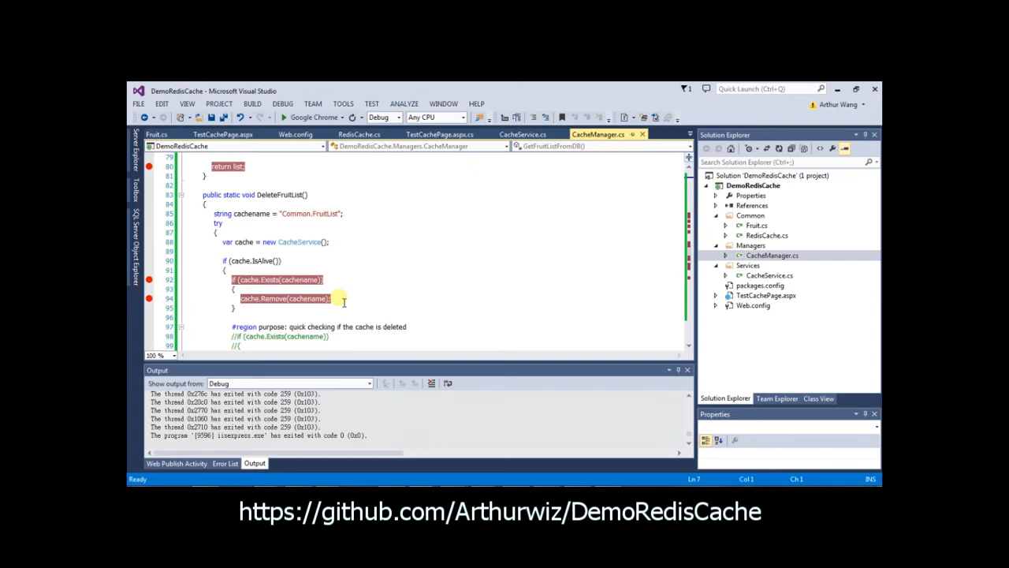
pyautogui.scroll(-3)
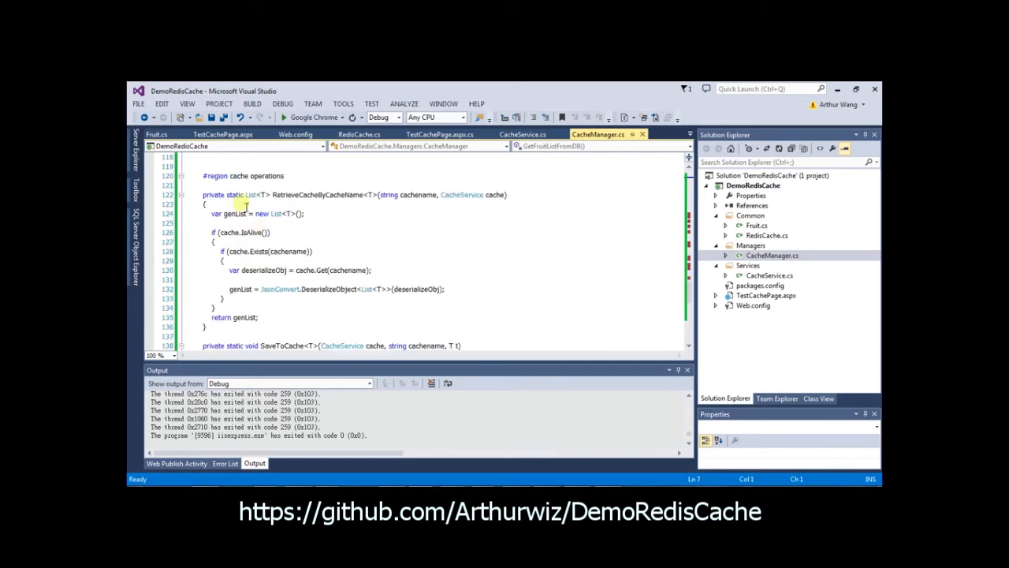
pyautogui.moveTo(346, 251)
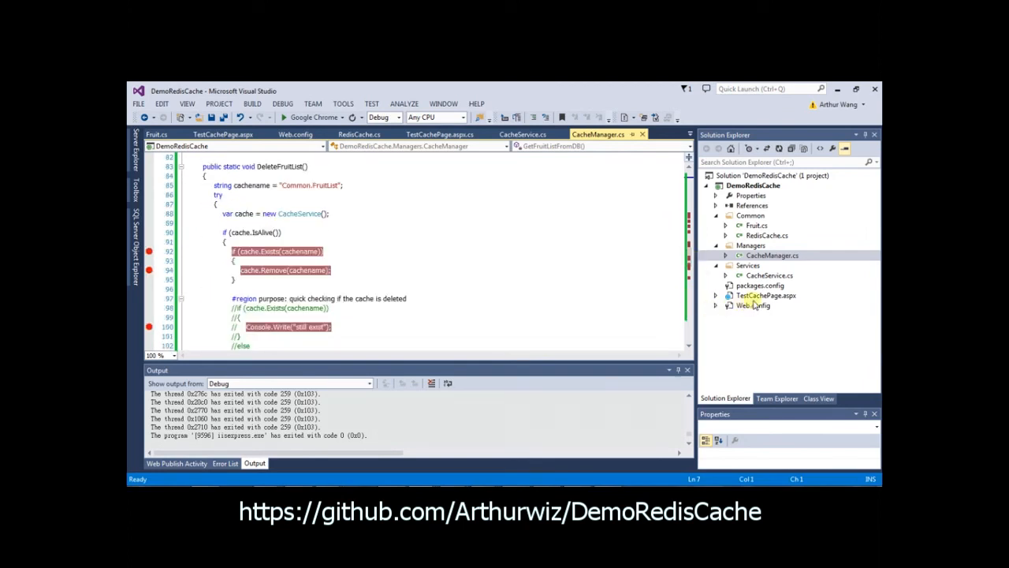
# Step: Open TestCachePage.aspx in Design view, select Delete Cache, and list its code-behind files
pyautogui.click(766, 295)
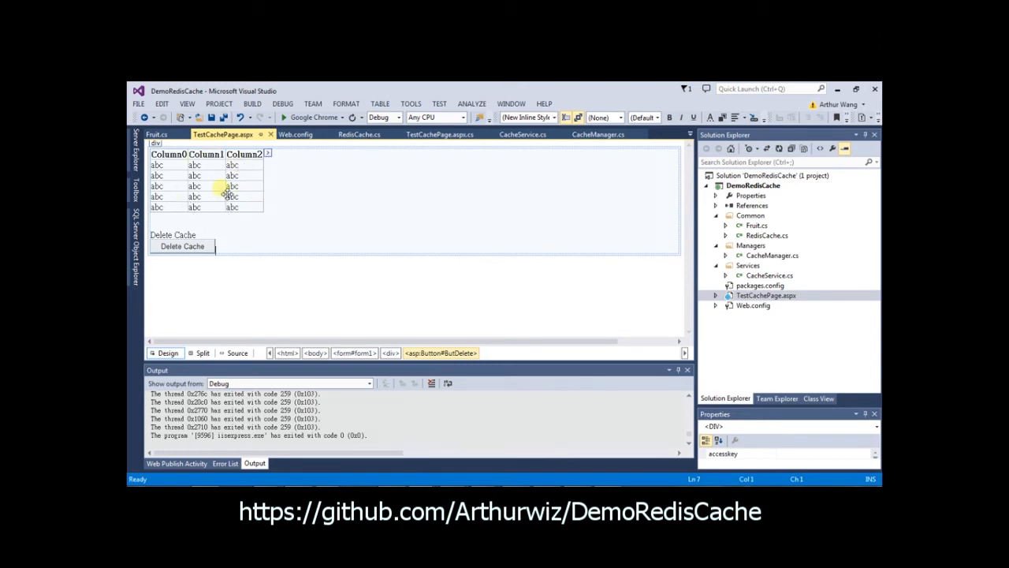
pyautogui.moveTo(240, 224)
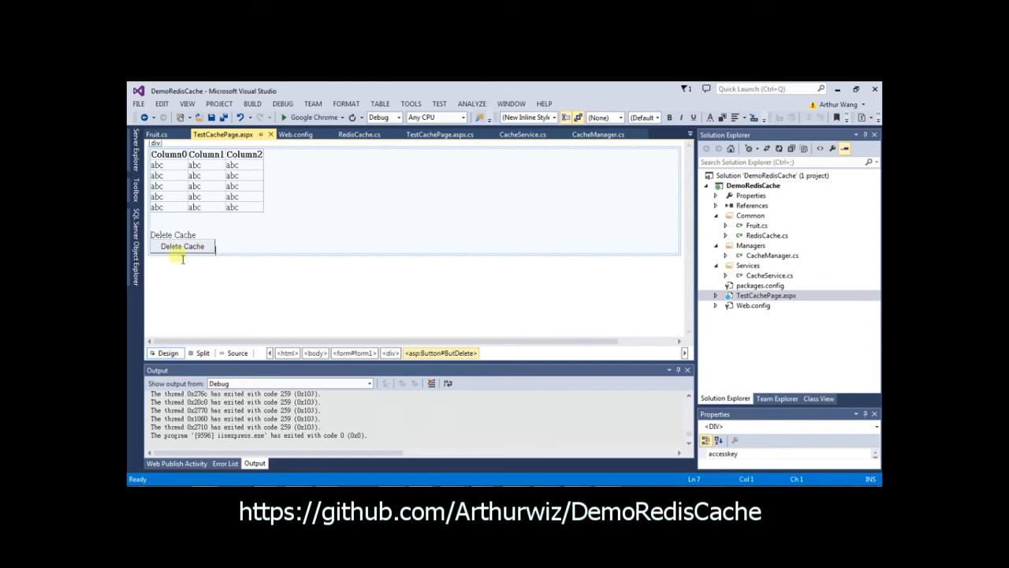
pyautogui.click(181, 246)
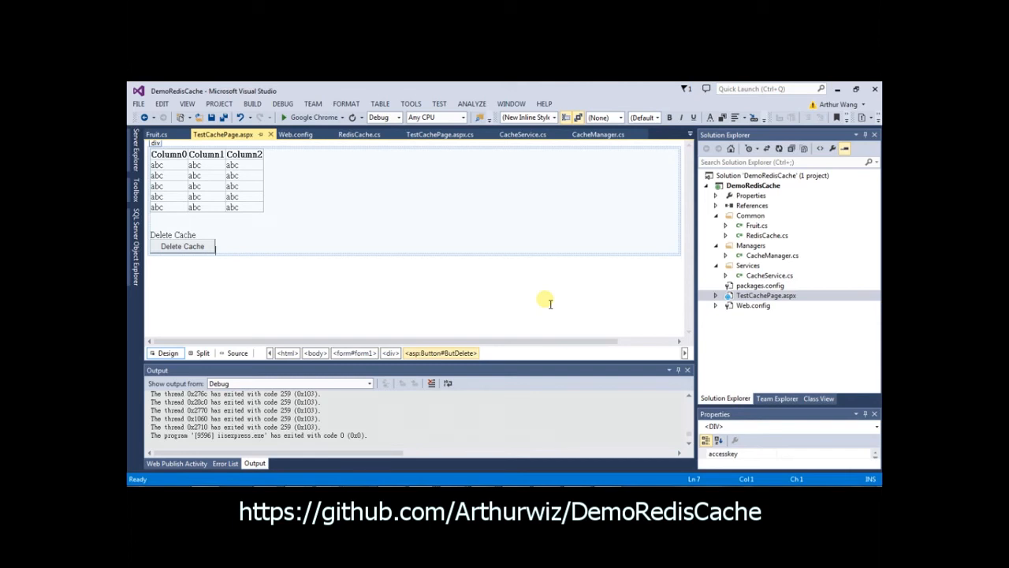
pyautogui.click(716, 295)
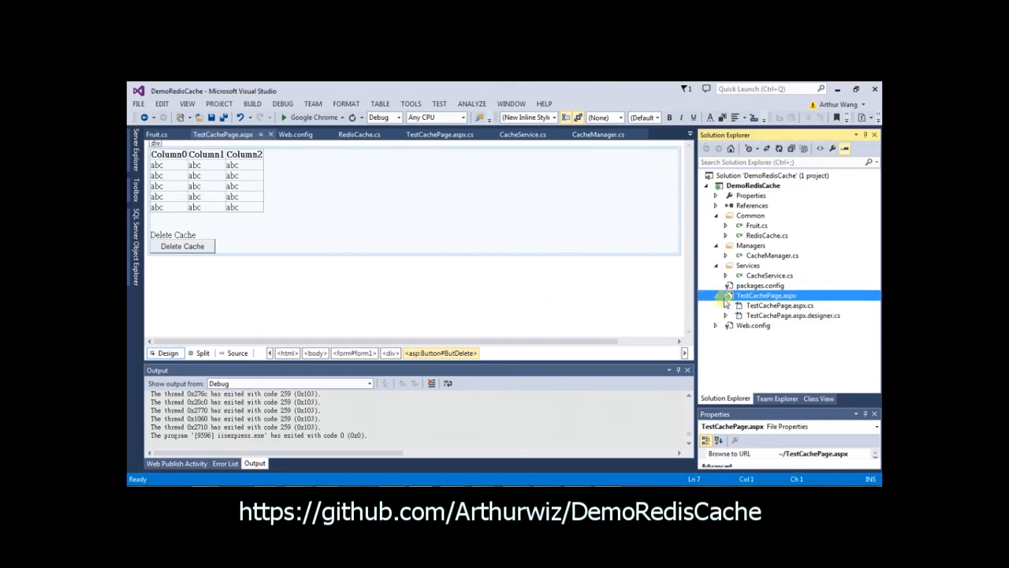
# Step: Show TestCachePage.aspx.cs with Page_Load binding cached fruits and BtnDelete_Click calling DeleteFruitList
pyautogui.doubleClick(779, 306)
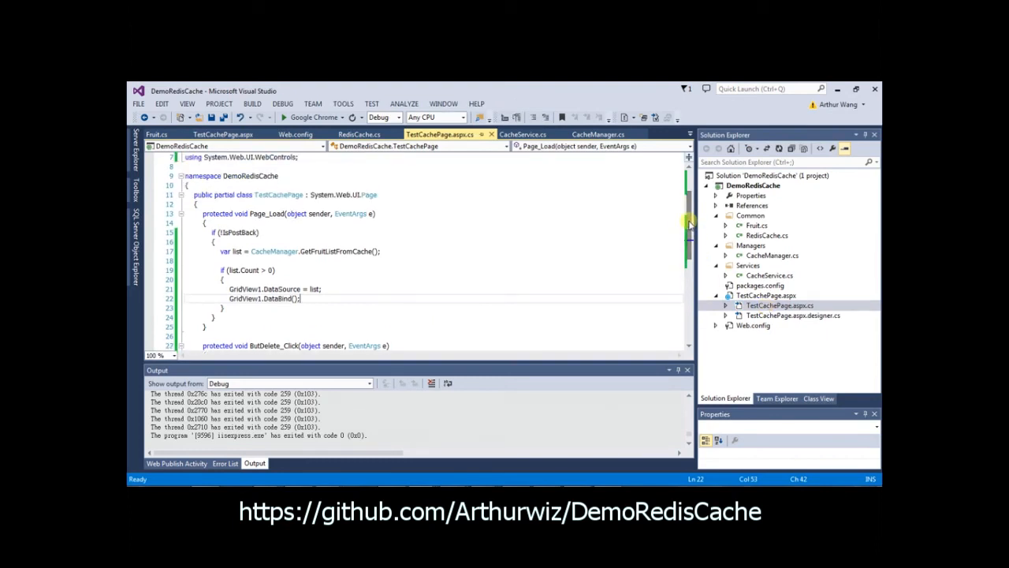
pyautogui.moveTo(347, 250)
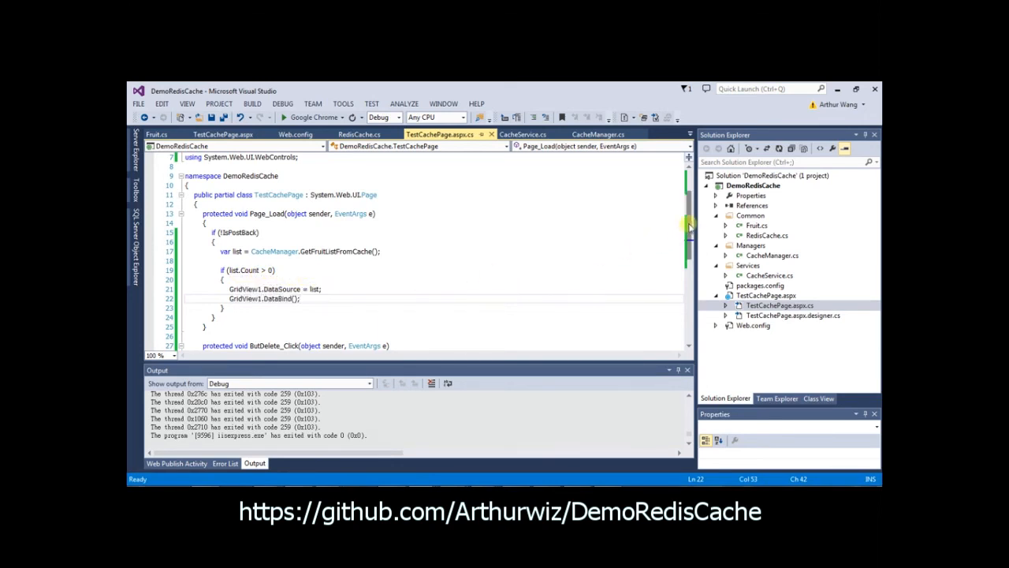
pyautogui.scroll(-3)
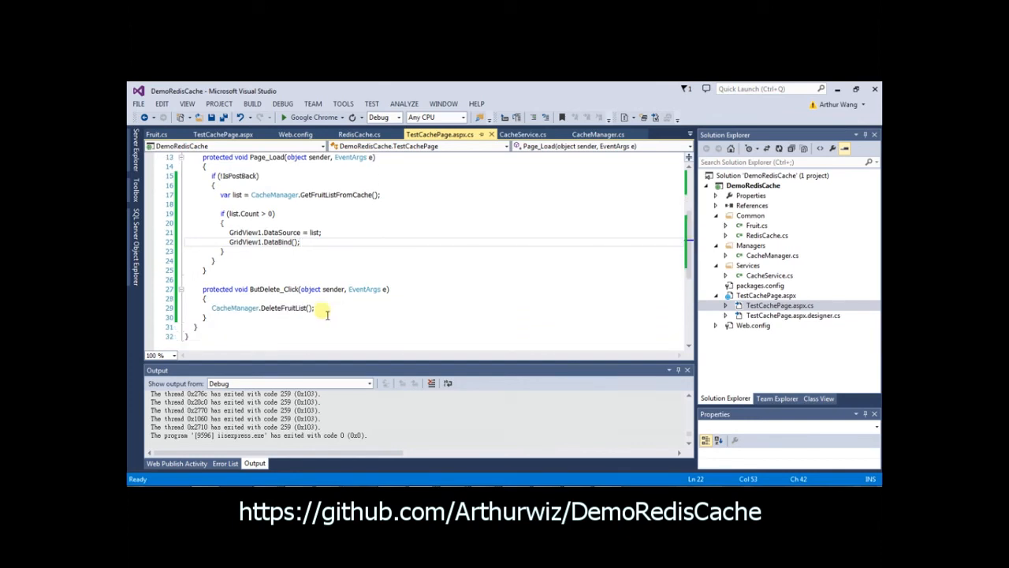
pyautogui.moveTo(287, 324)
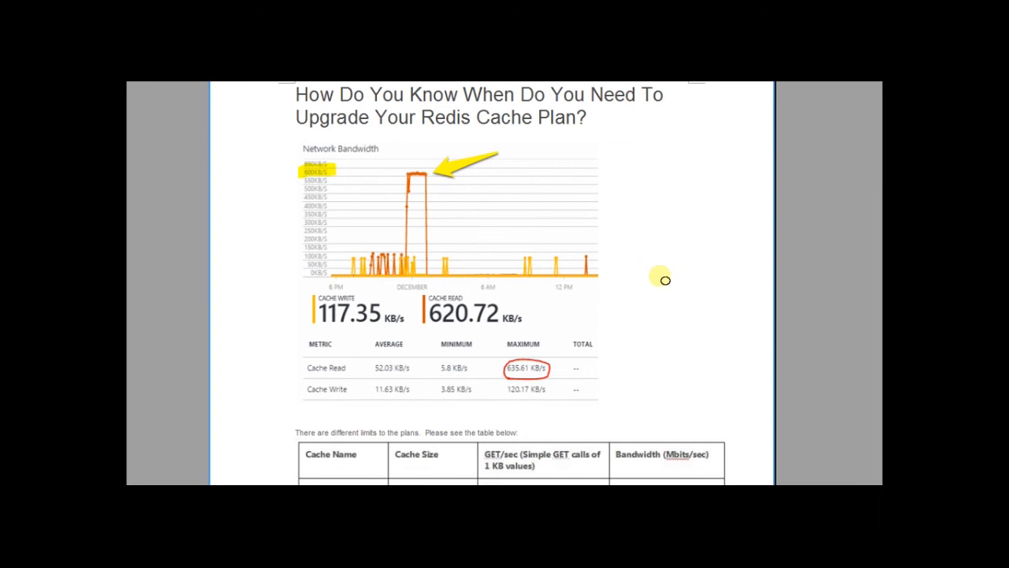
pyautogui.moveTo(234, 269)
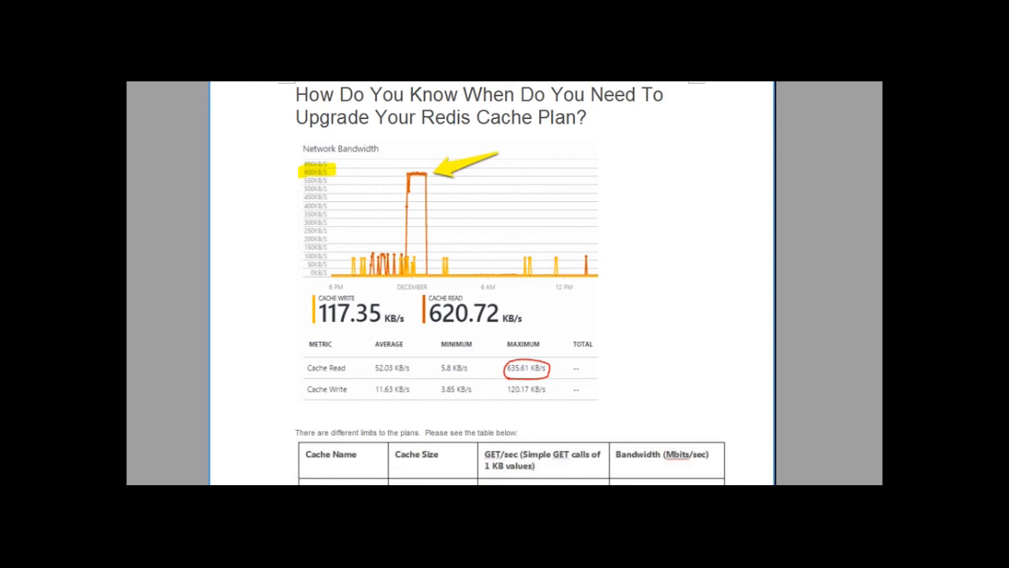
pyautogui.moveTo(875, 119)
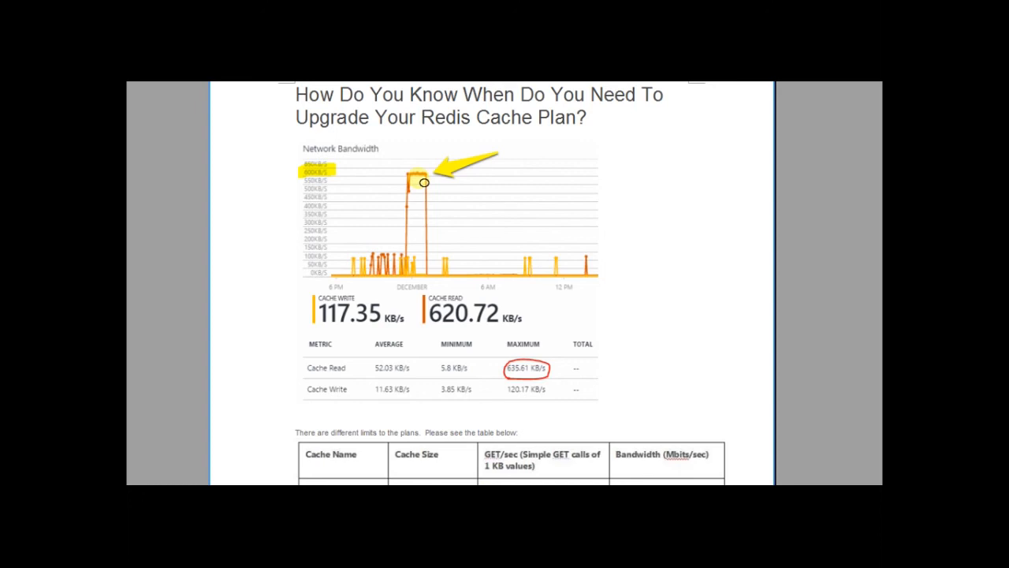
pyautogui.moveTo(549, 384)
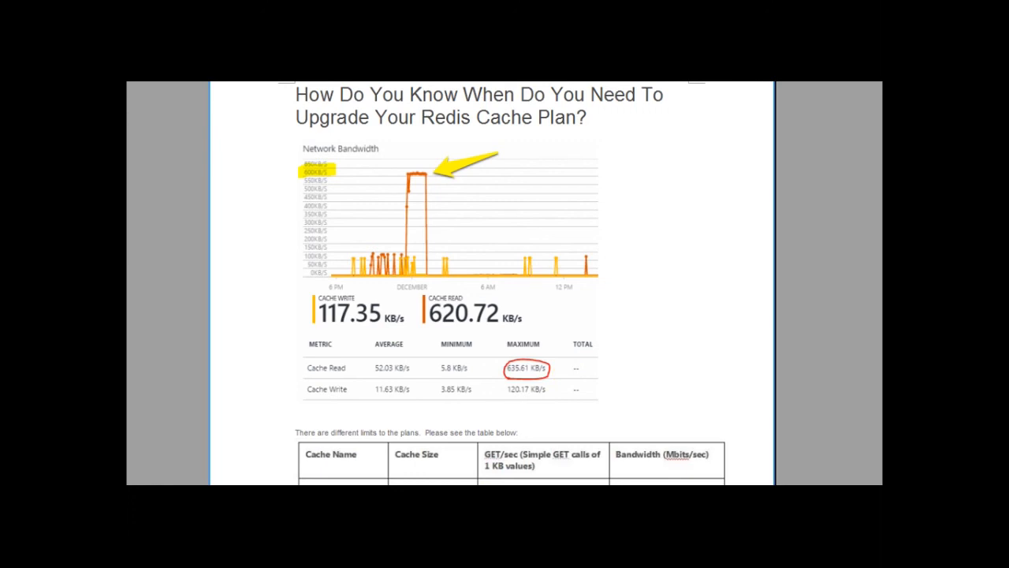
# Step: Scroll to the Redis Cache plan limits table, C0 through C6, with size, GET/sec and bandwidth
pyautogui.scroll(-3)
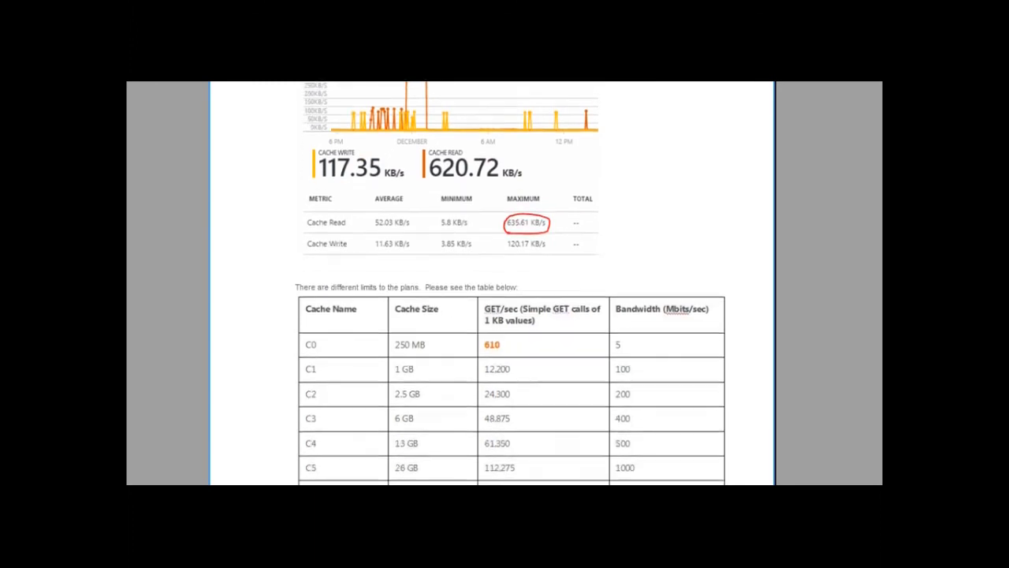
pyautogui.scroll(-3)
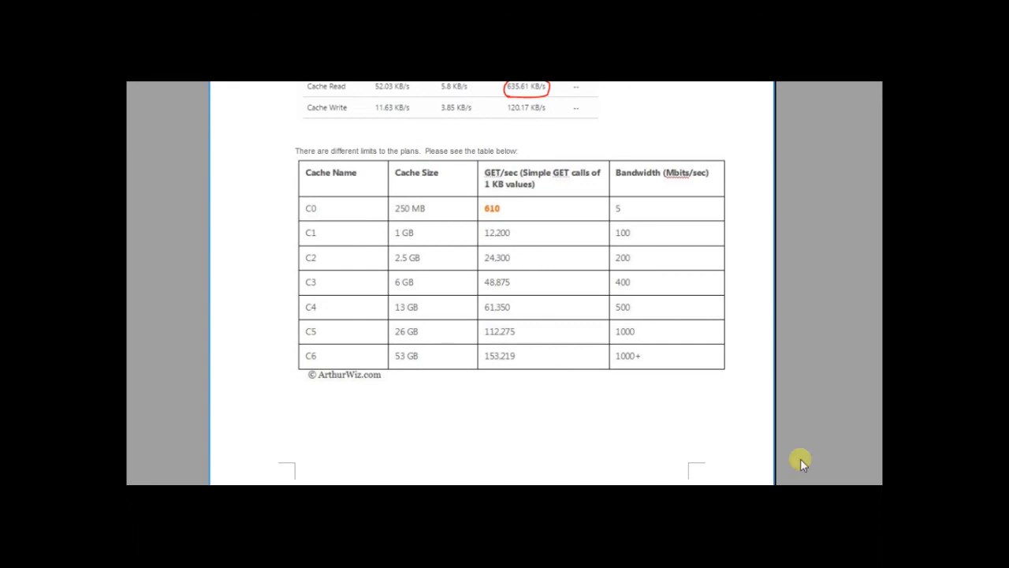
pyautogui.moveTo(328, 369)
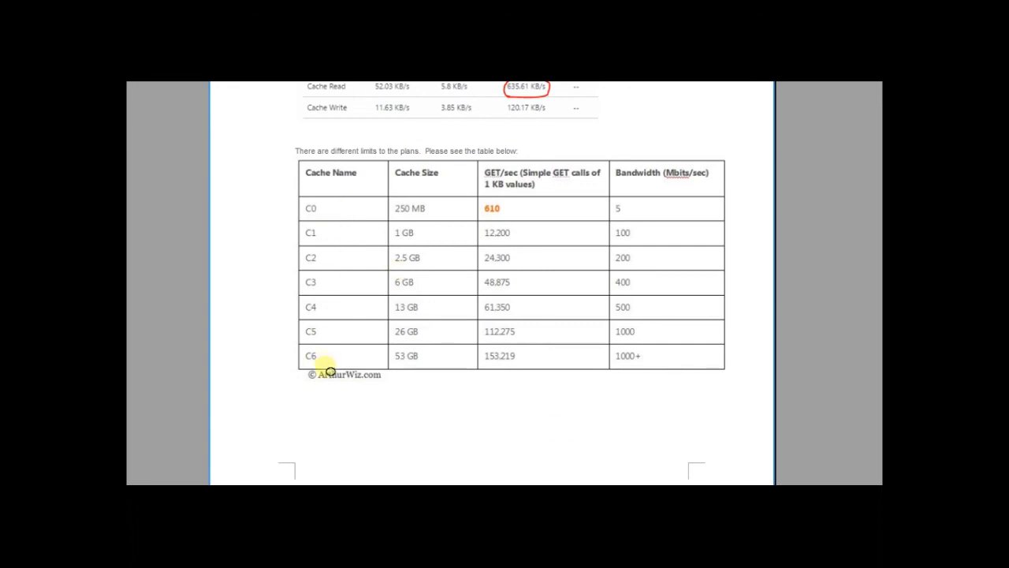